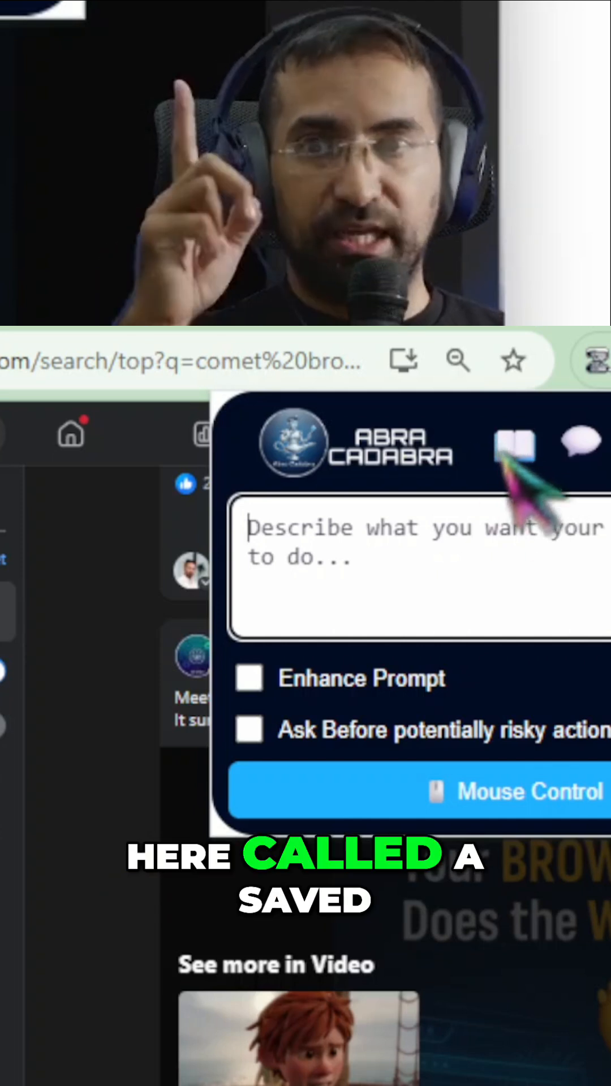
# - Open the Saved Prompts list from the Abra Cadabra panel header
pyautogui.click(515, 444)
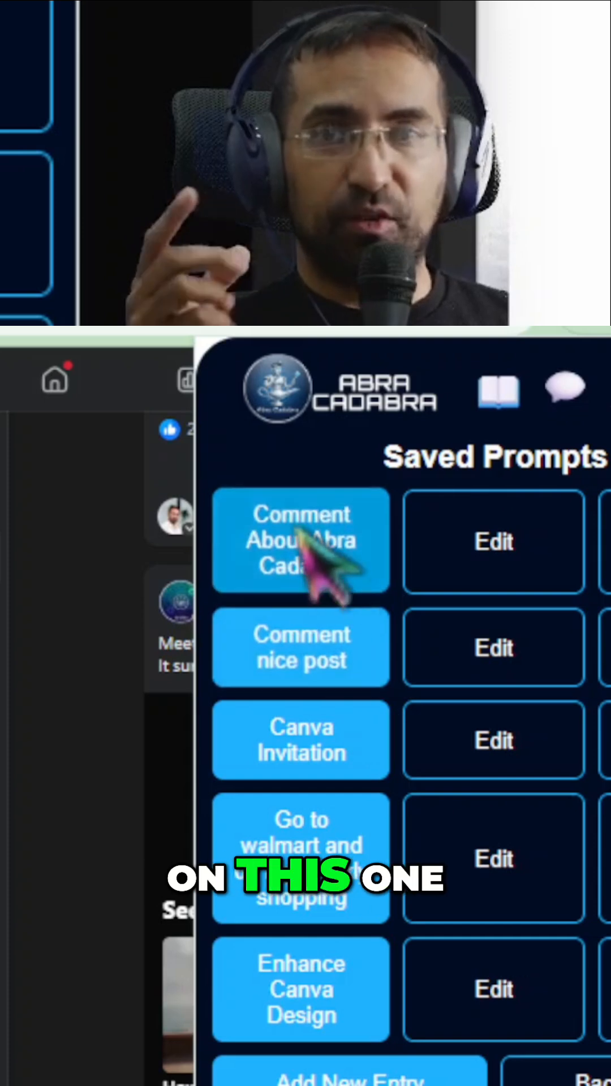
# - Load the 'Comment About Abra Cadabra' saved prompt into the command box
pyautogui.click(300, 541)
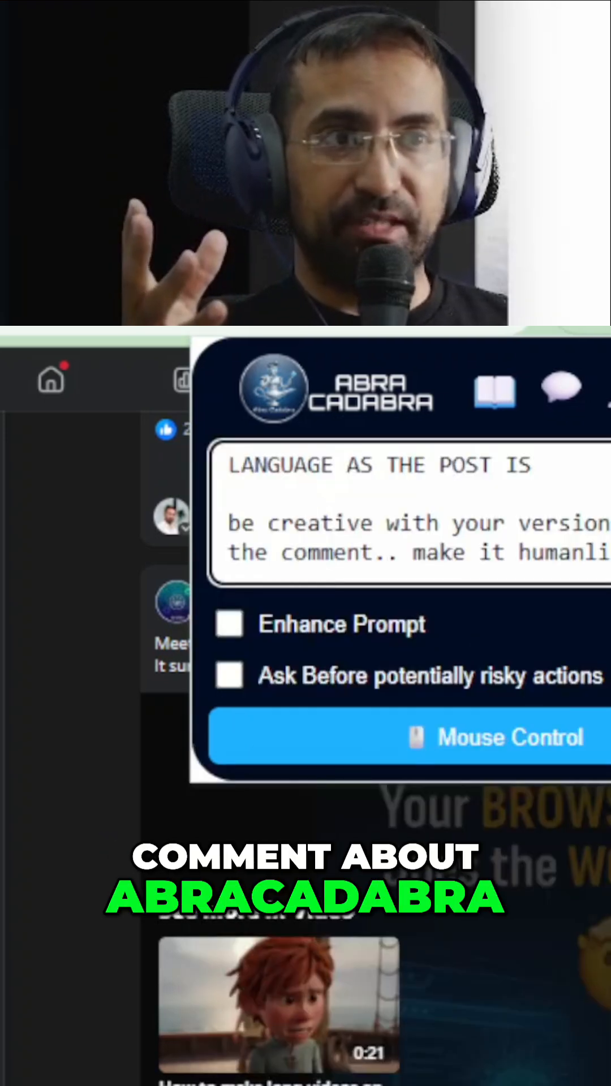